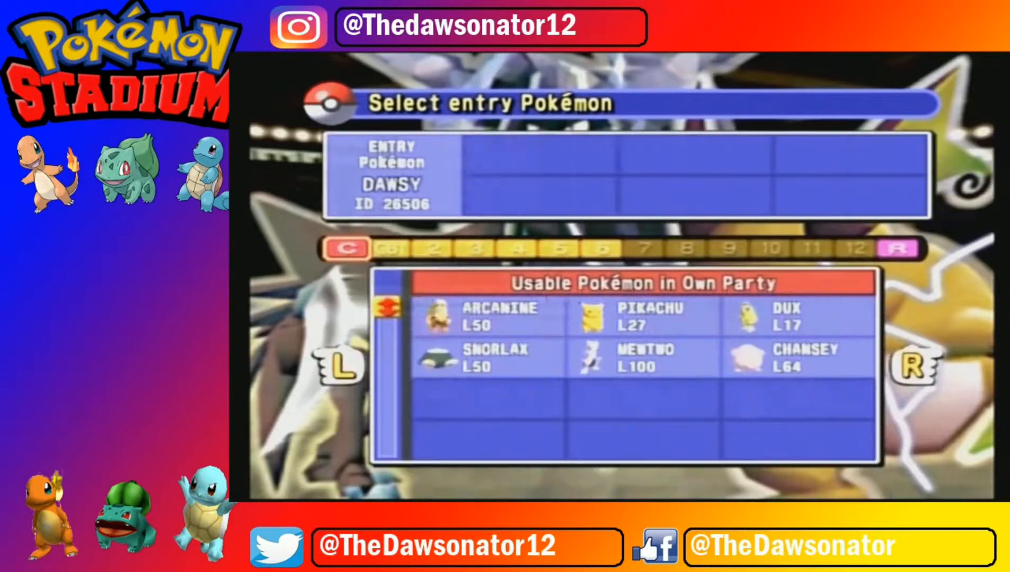
left_click(644, 358)
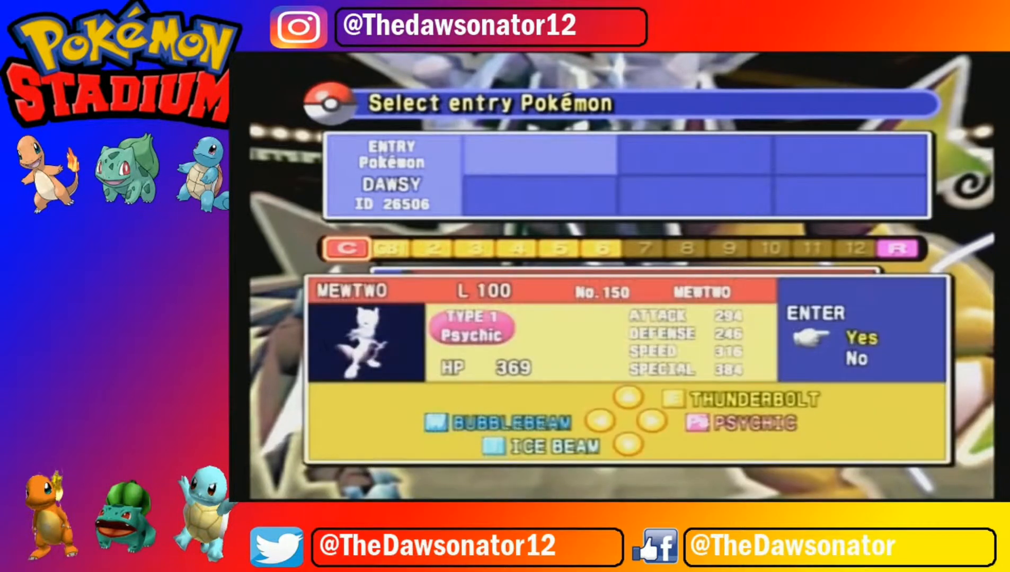
left_click(810, 338)
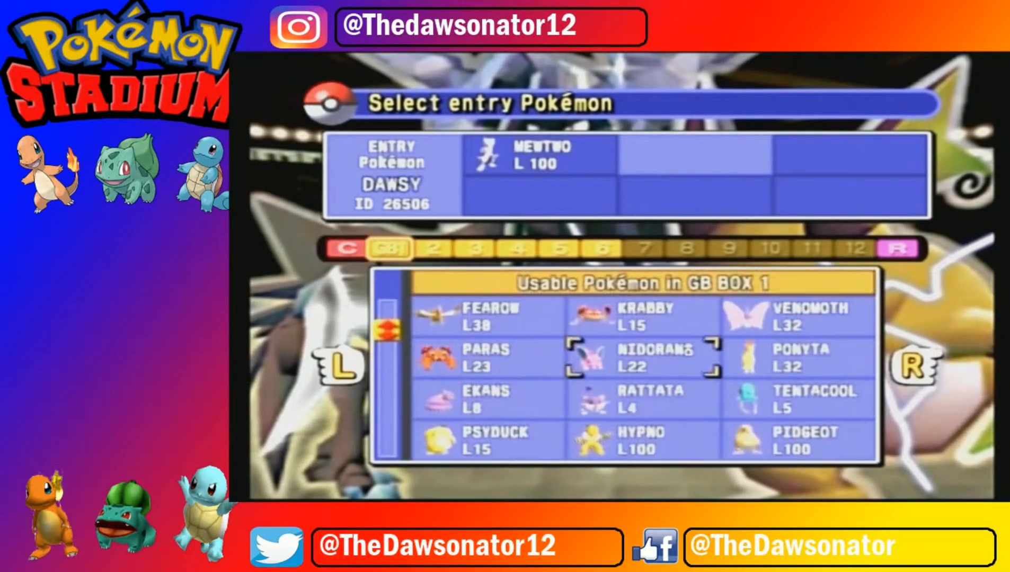
scroll("down", 3)
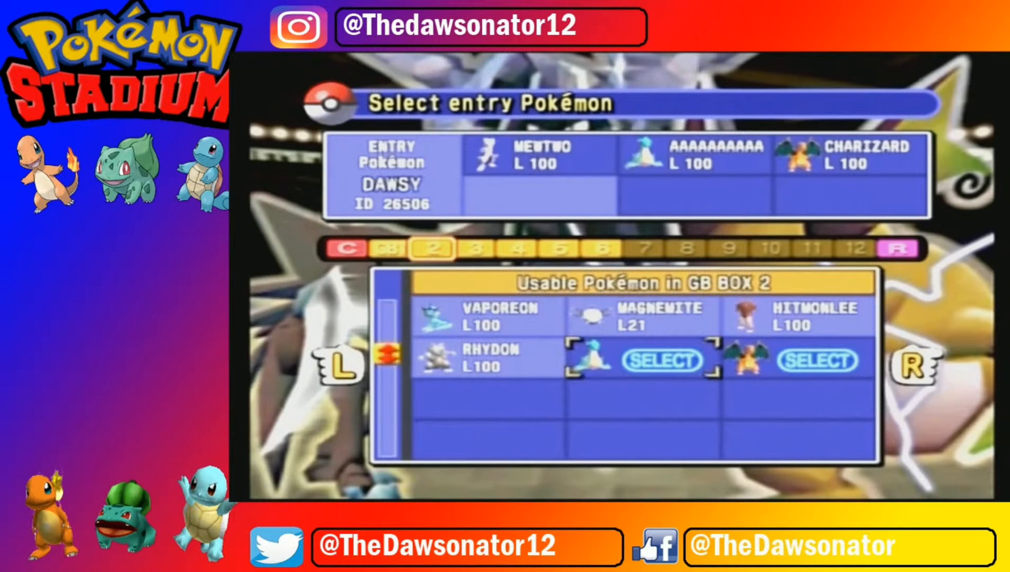
left_click(660, 360)
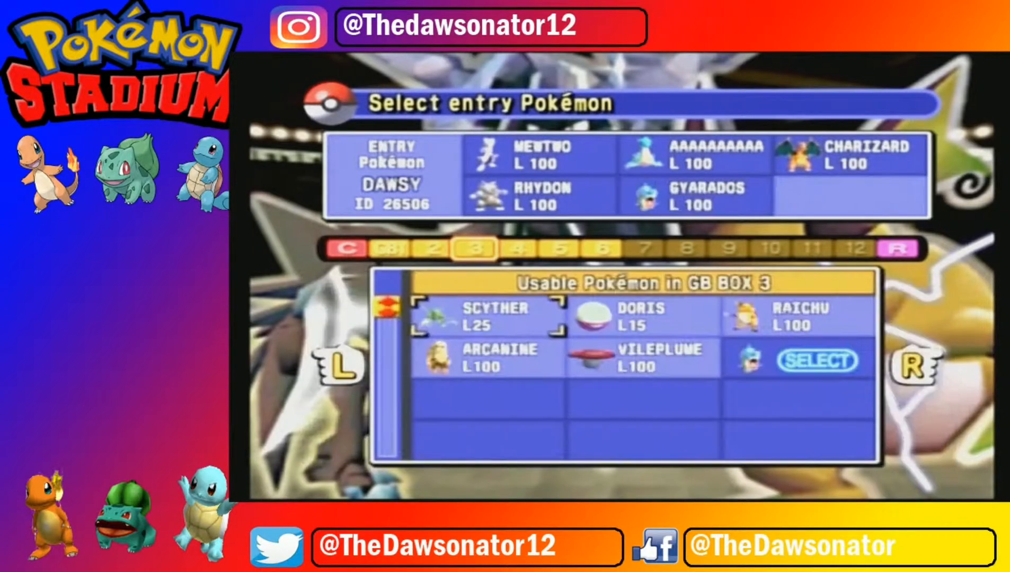
left_click(816, 360)
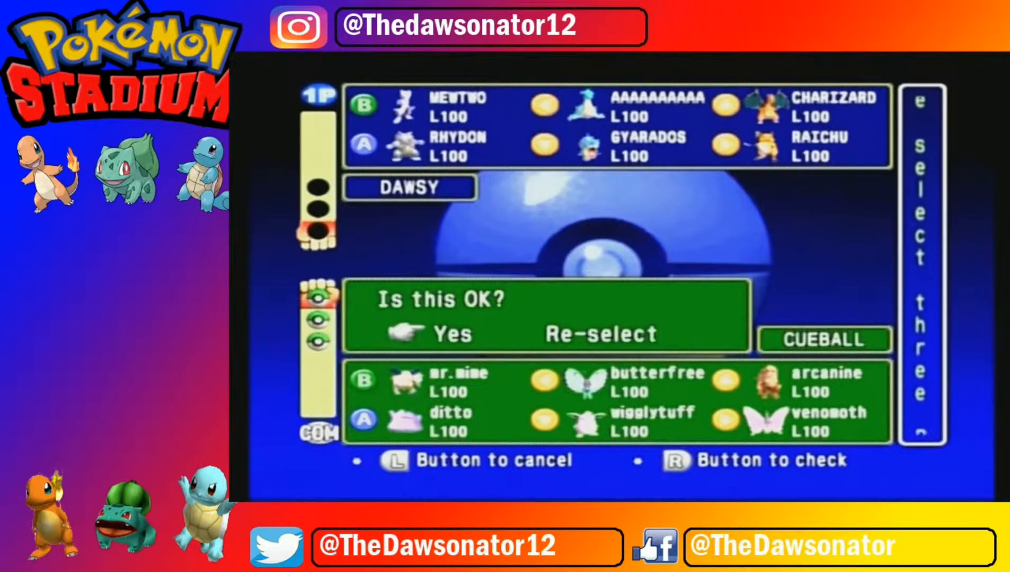
left_click(444, 334)
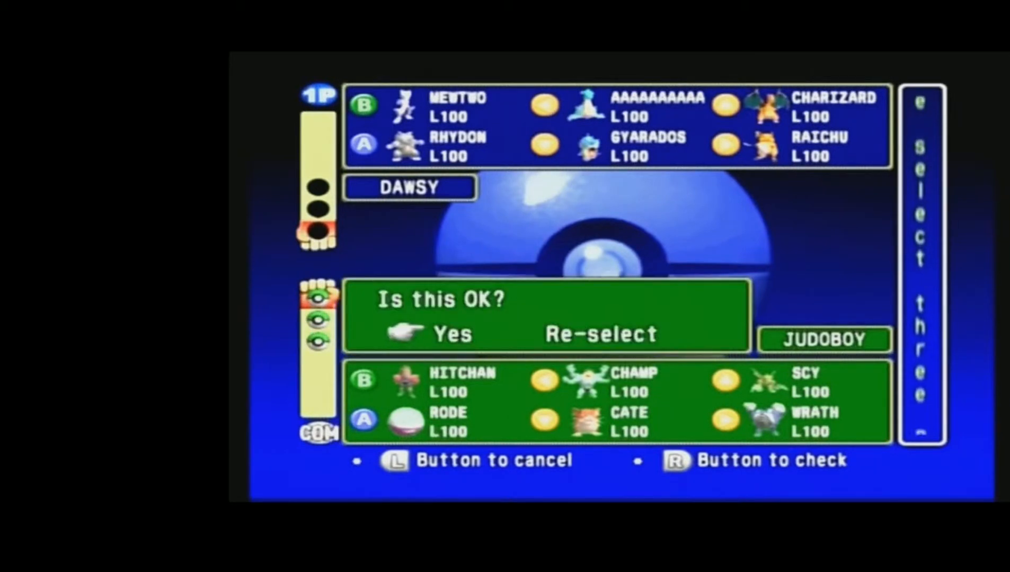
left_click(453, 334)
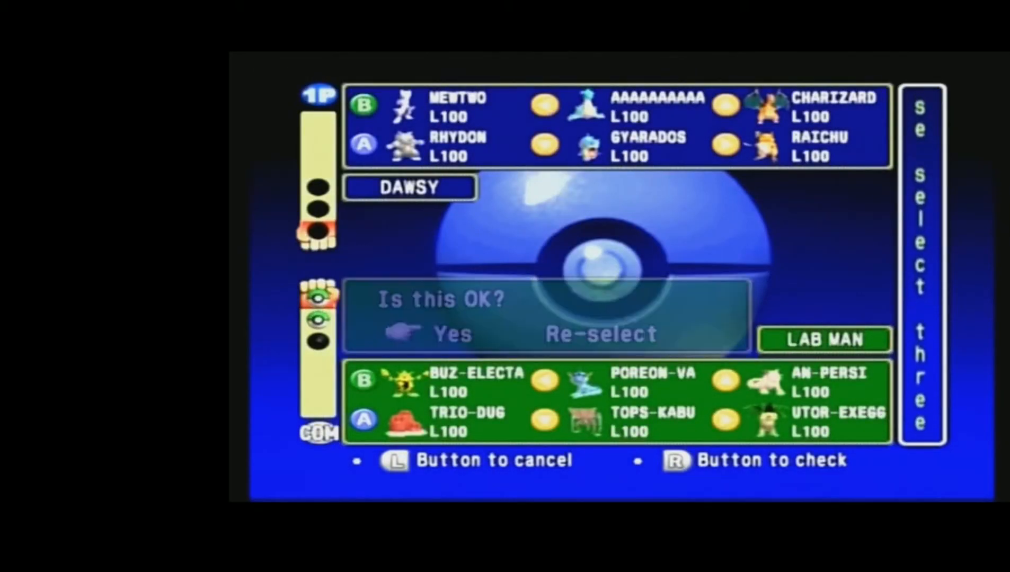
left_click(449, 334)
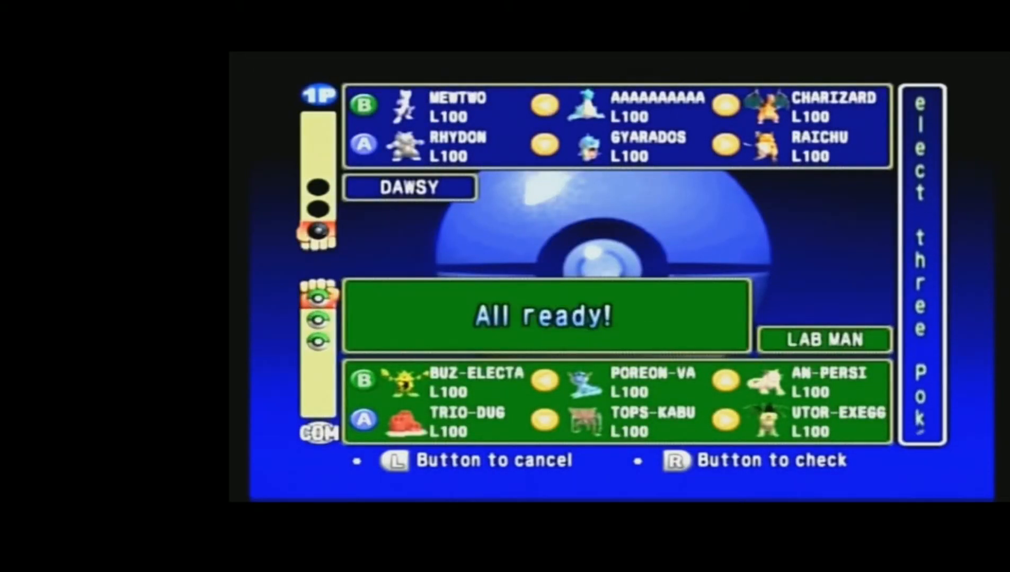